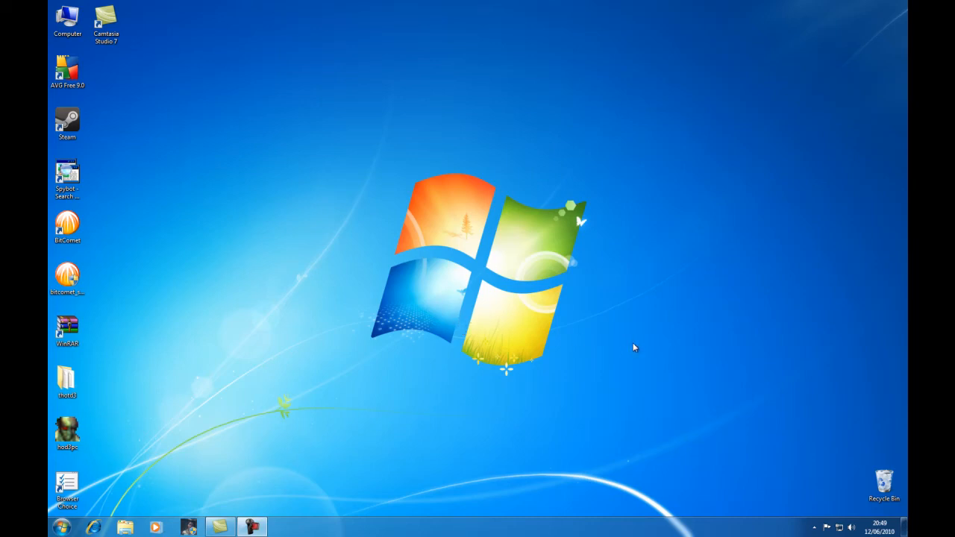
mouse_move(295, 470)
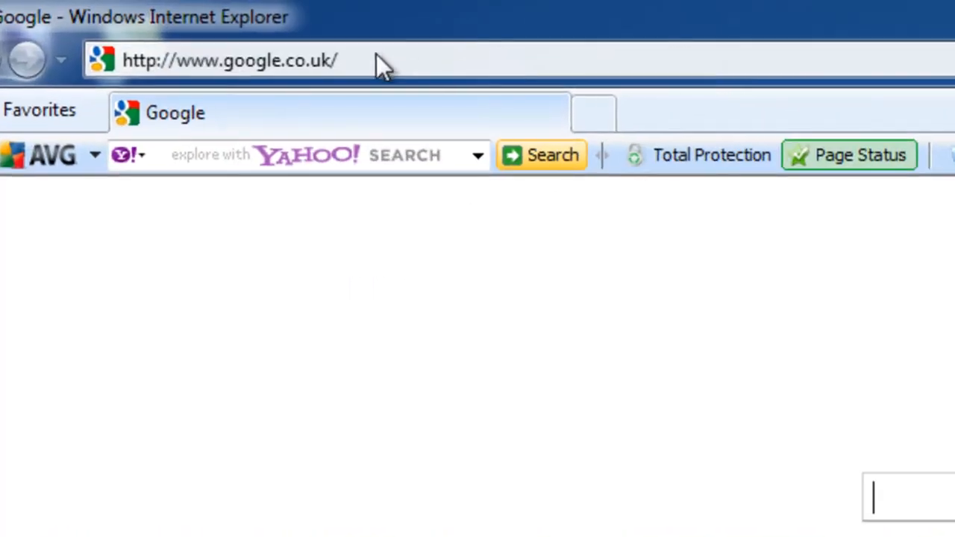
Go to youtube.com in Internet Explorer and open My Videos from the account menu
text(you)
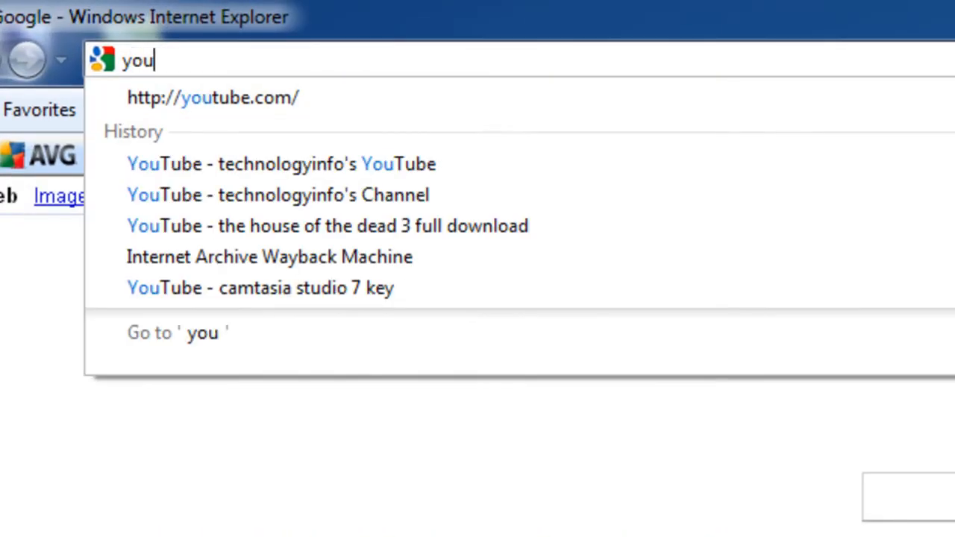
click(281, 164)
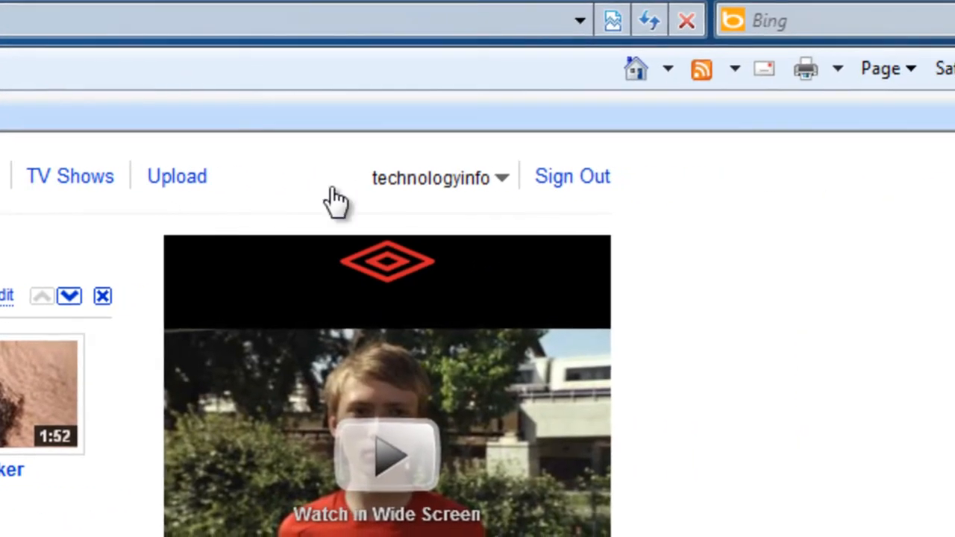
click(431, 178)
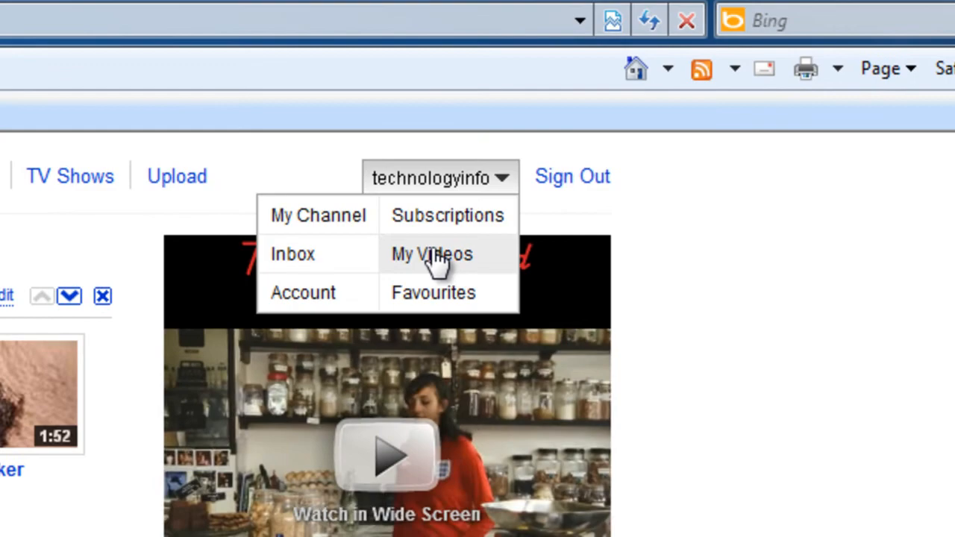
click(432, 254)
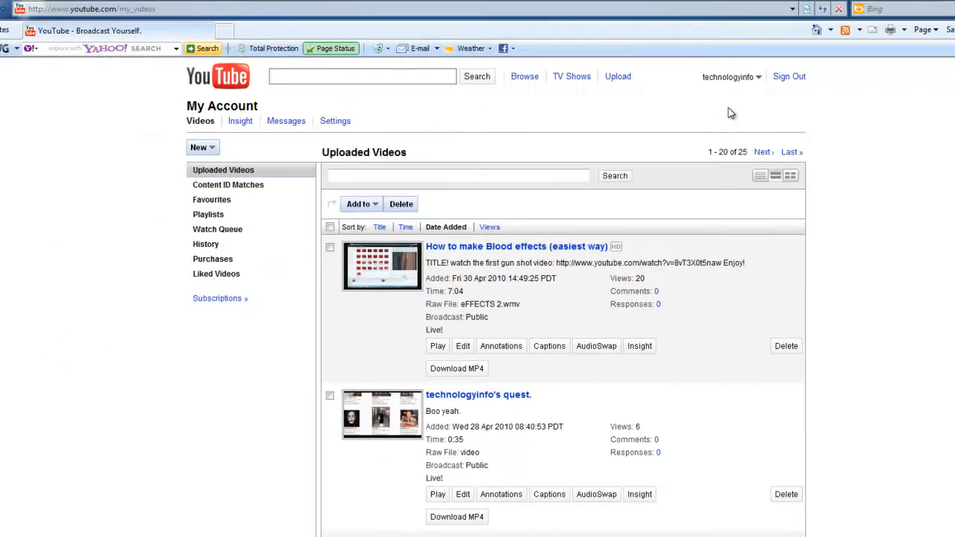
Open the My Account Settings Overview and scroll down to the channel picture
click(335, 120)
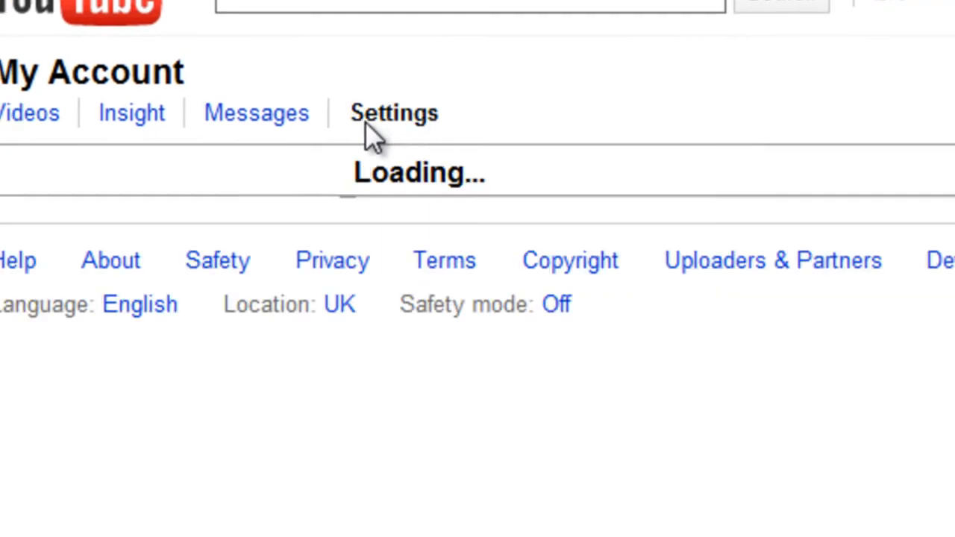
click(393, 112)
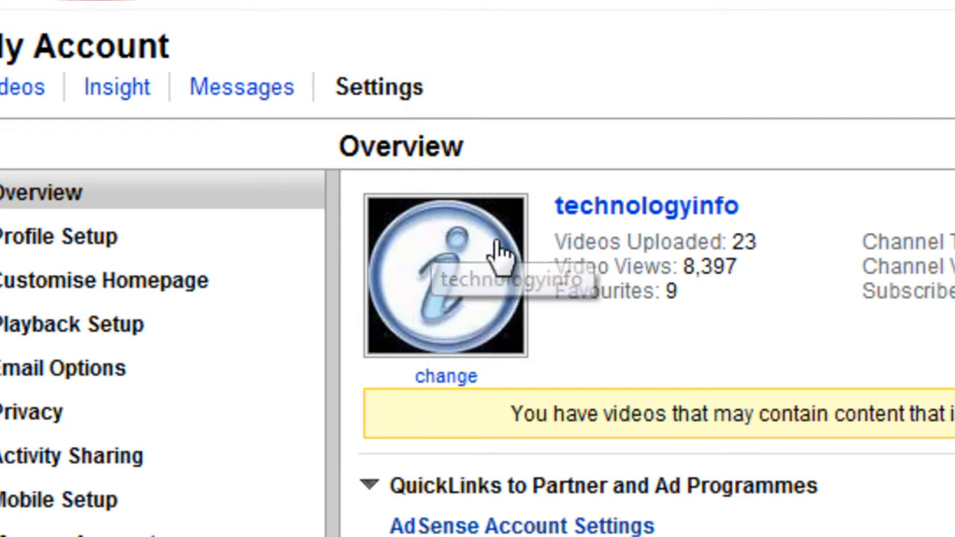
scroll(down, 3)
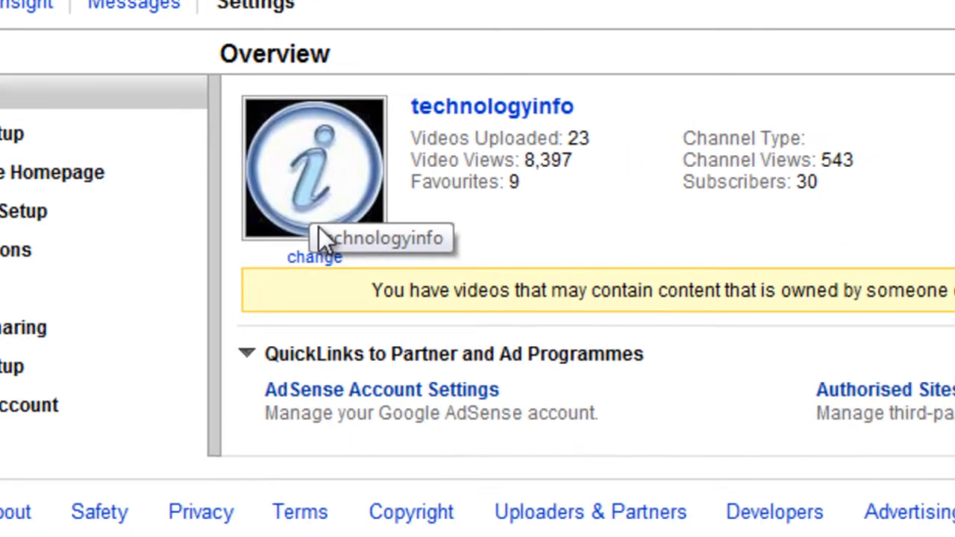
Upload the gold star image as the channel picture, save, and go back to YouTube home
click(313, 256)
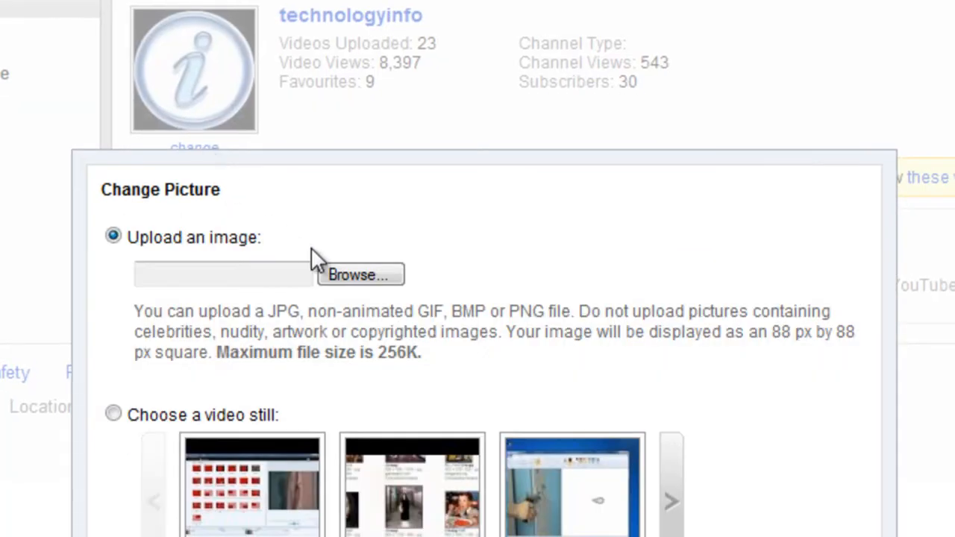
click(359, 275)
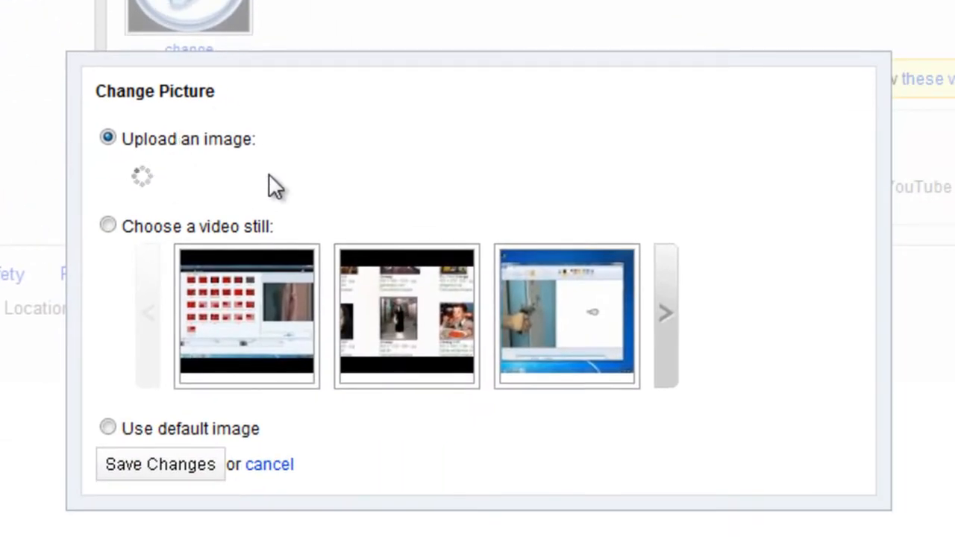
mouse_move(306, 183)
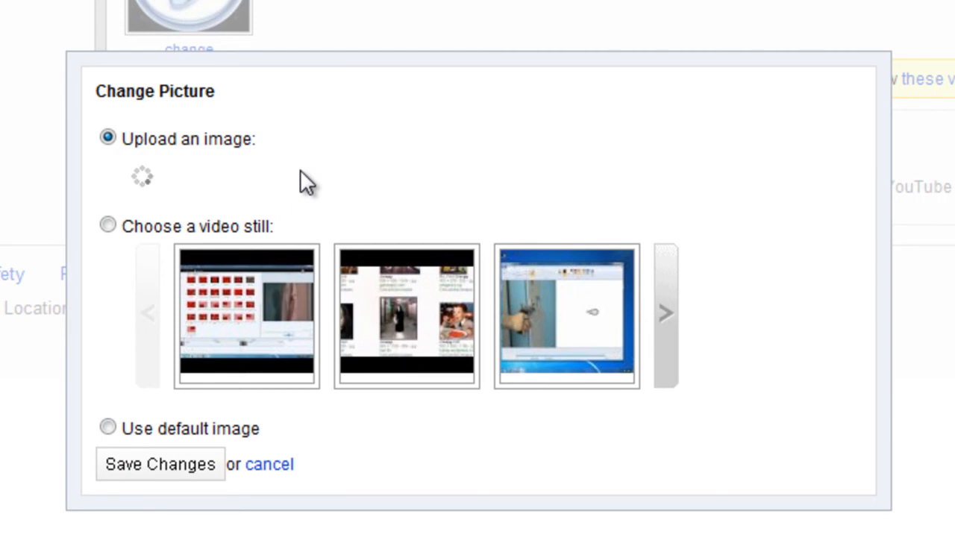
mouse_move(116, 216)
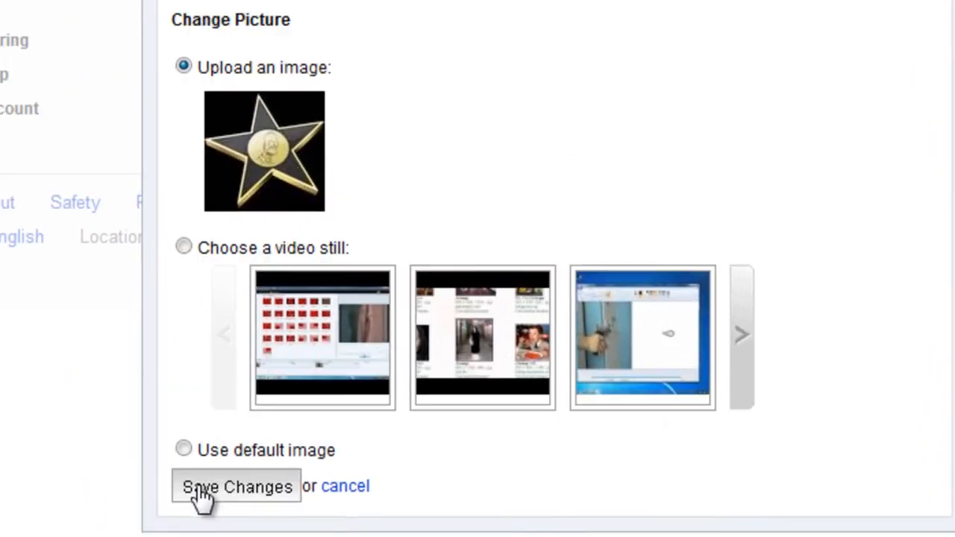
click(237, 486)
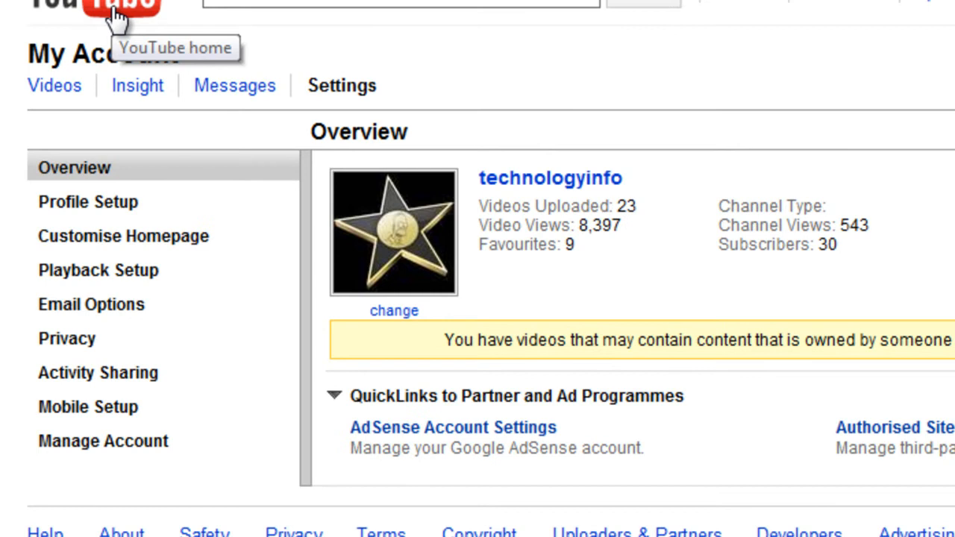
click(112, 15)
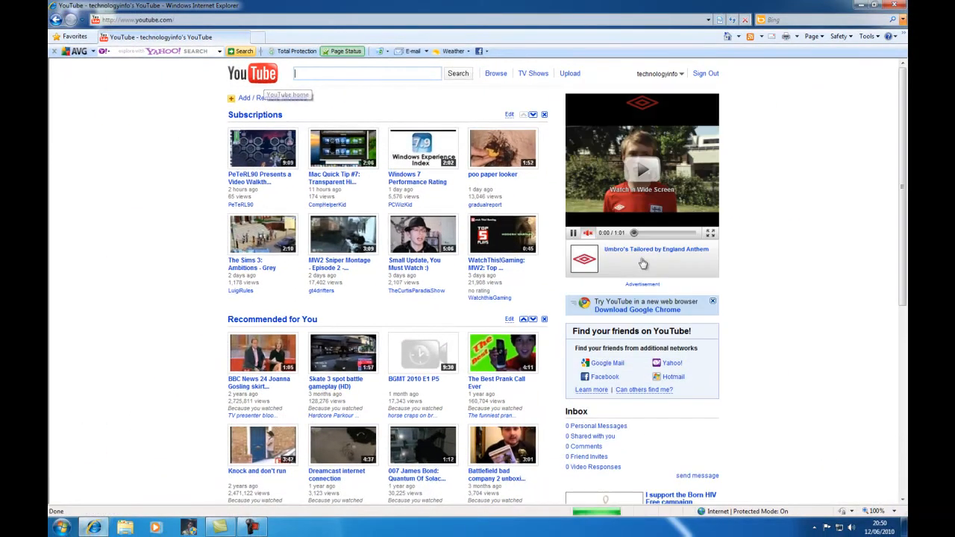
mouse_move(511, 227)
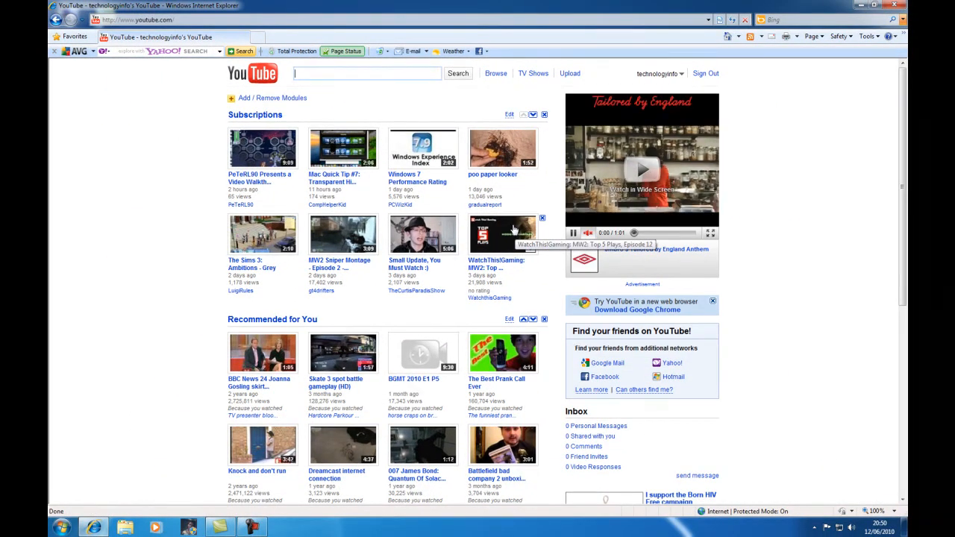